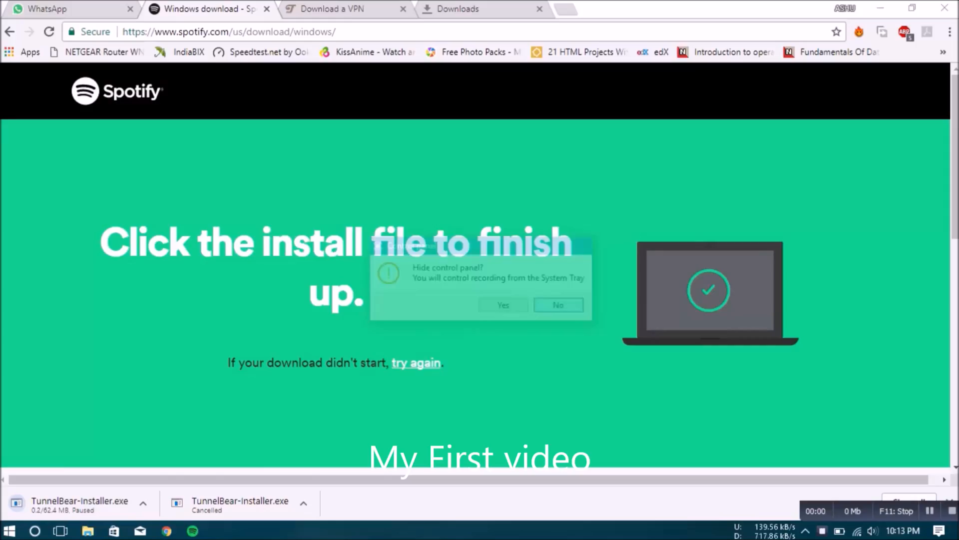
Review the browser downloads and the Spotify install page, ending on the TunnelBear download page
left_click(556, 305)
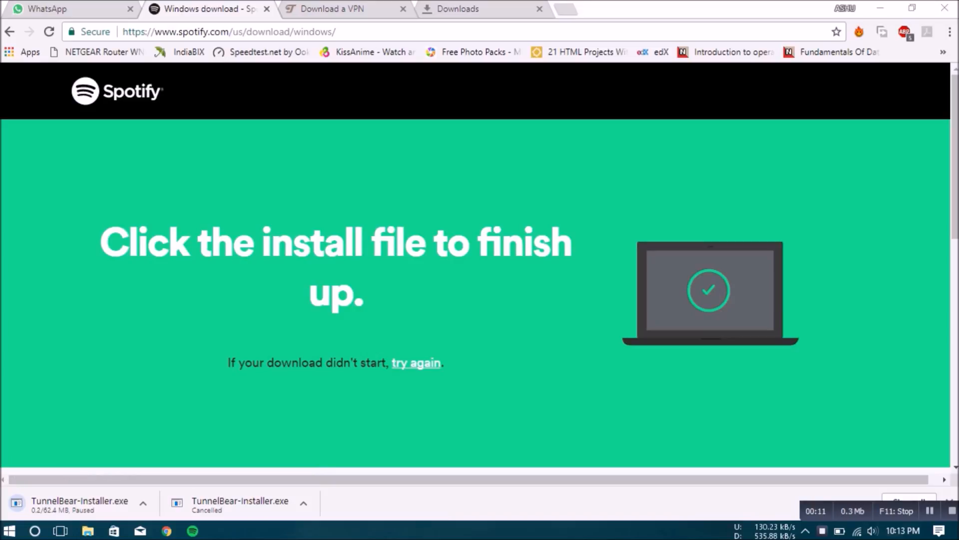
mouse_move(339, 9)
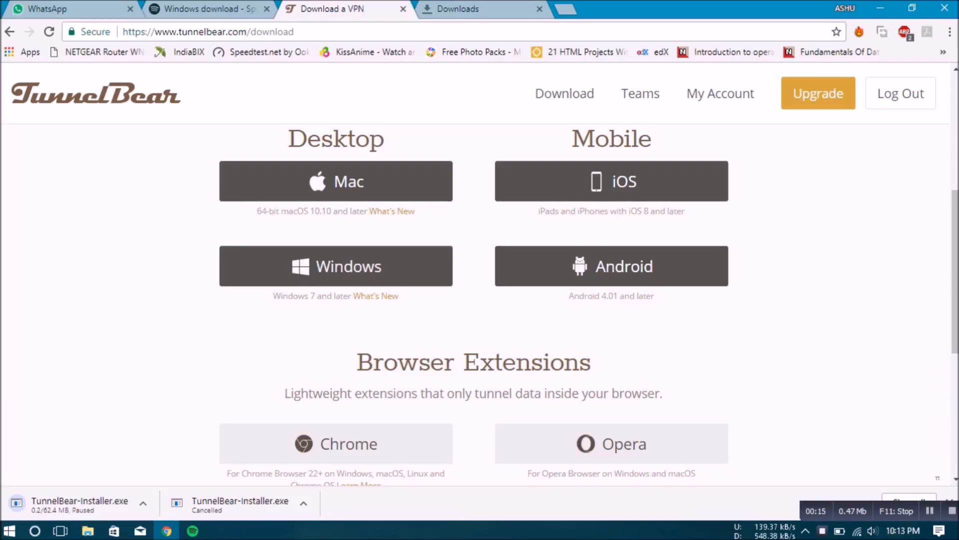
scroll("down", 3)
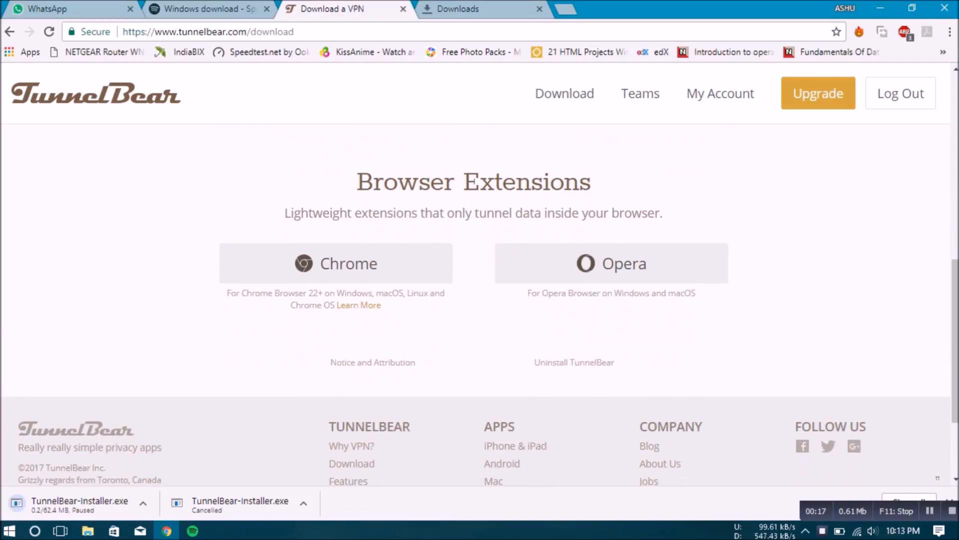
scroll("up", 3)
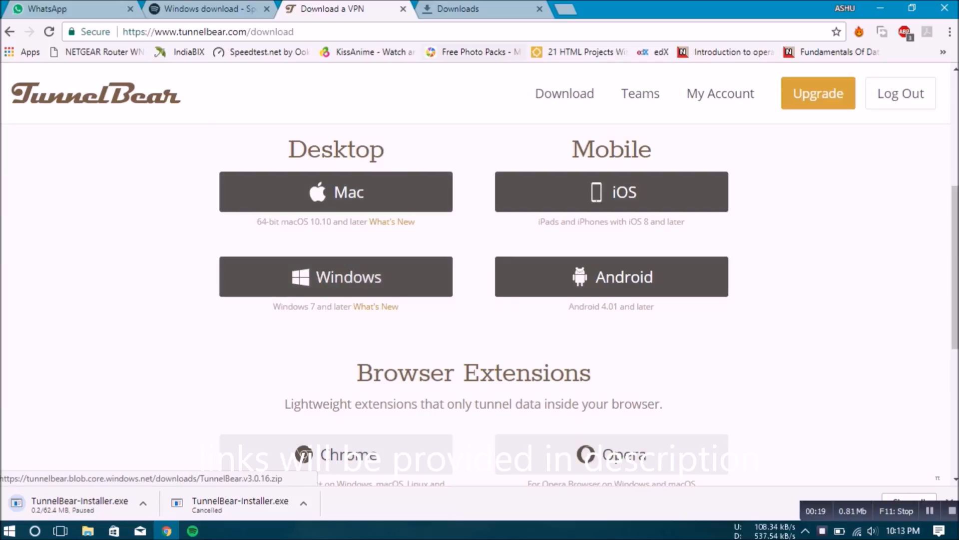
mouse_move(481, 9)
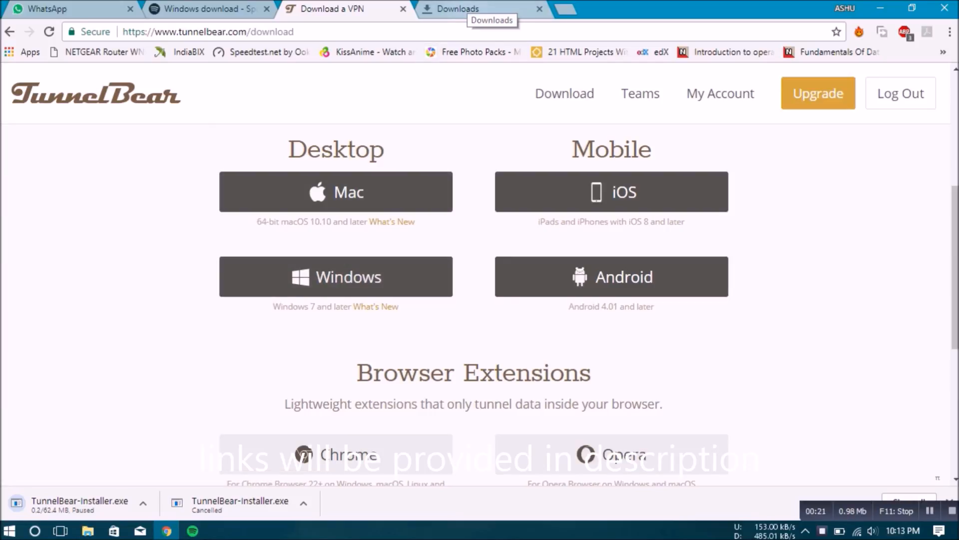
left_click(478, 9)
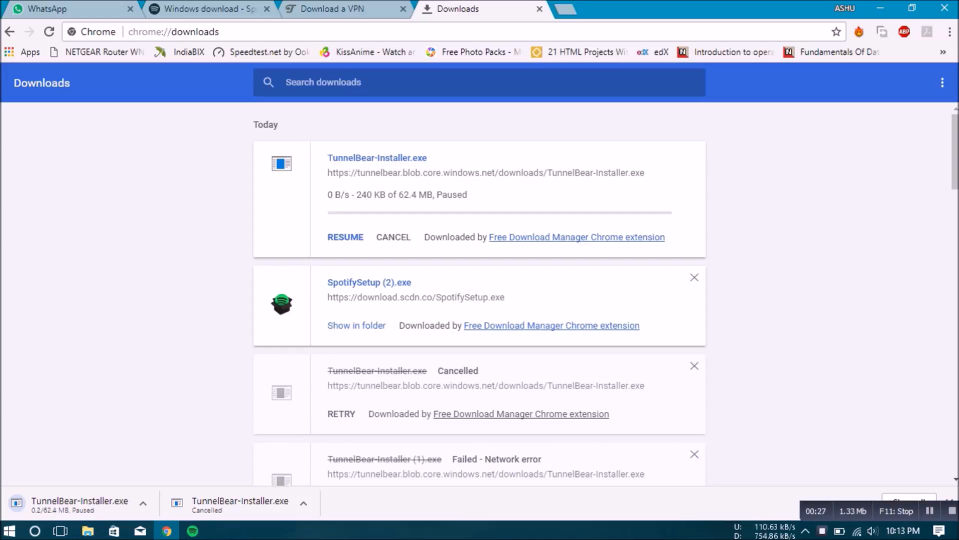
left_click(205, 9)
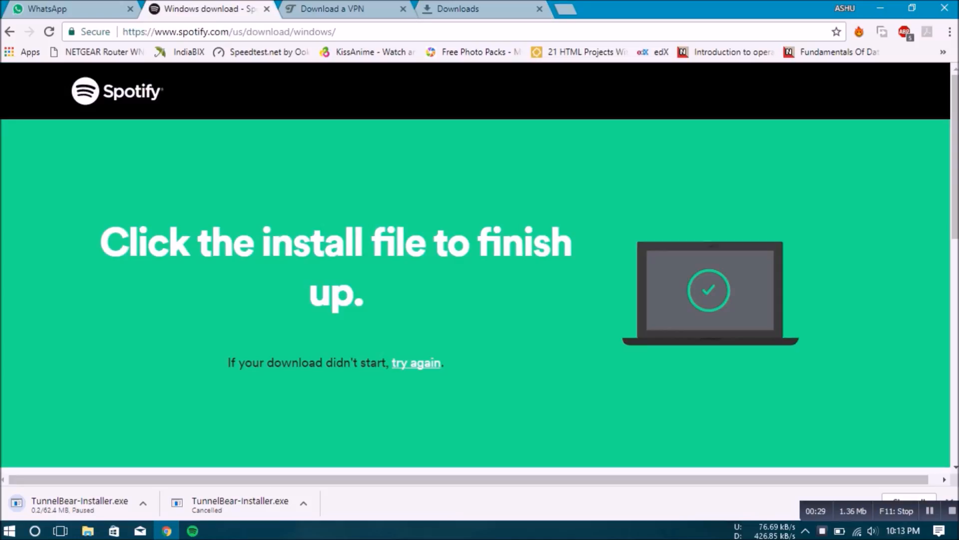
left_click(331, 9)
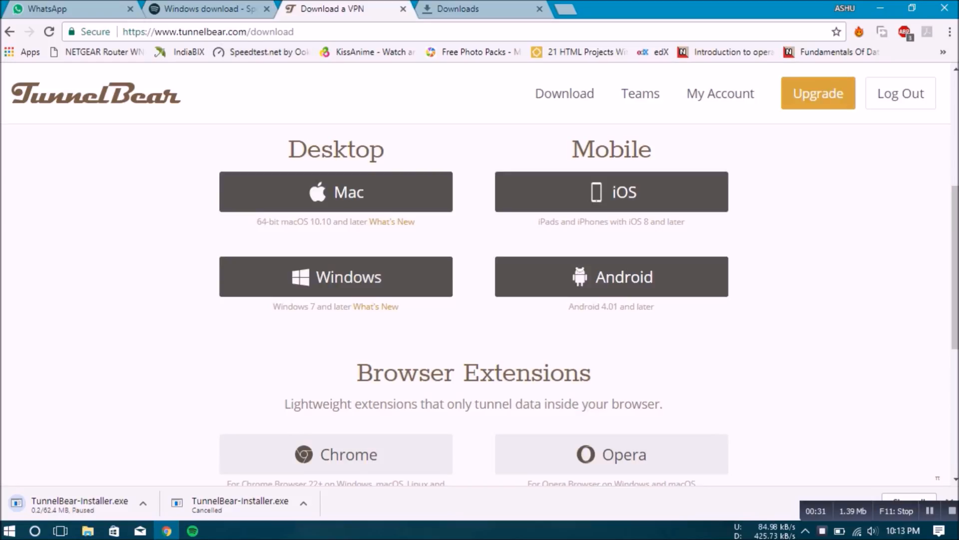
Launch TunnelBear and choose United States as the tunnel country
left_click(480, 9)
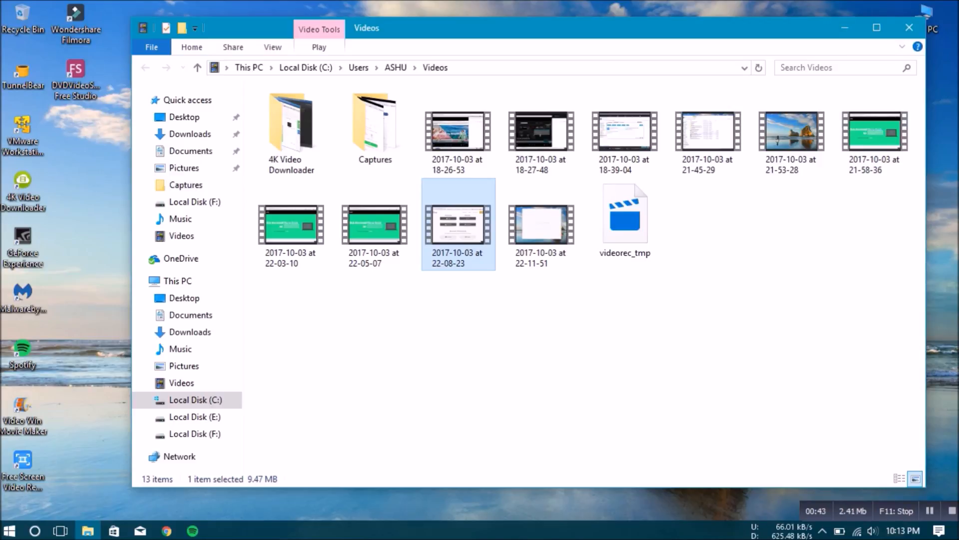
left_click(23, 70)
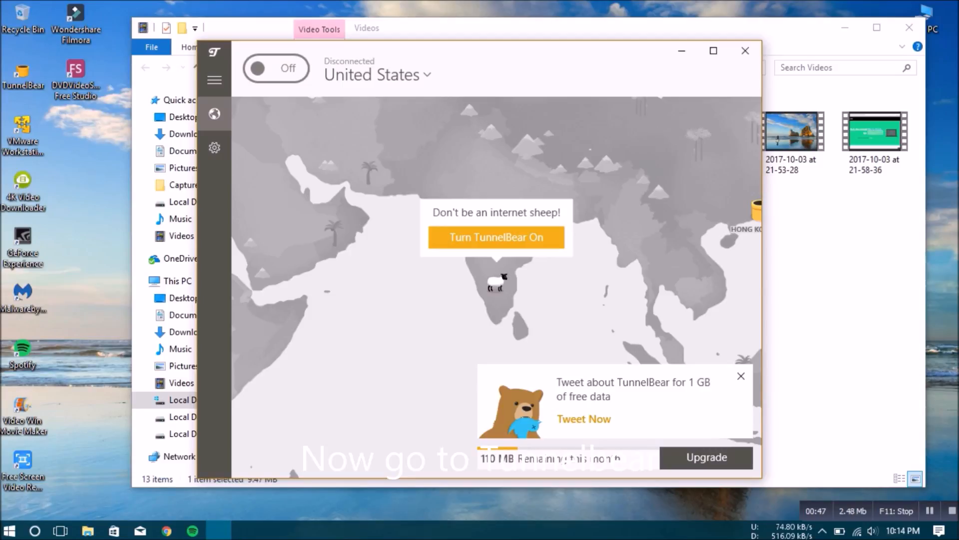
left_click(373, 74)
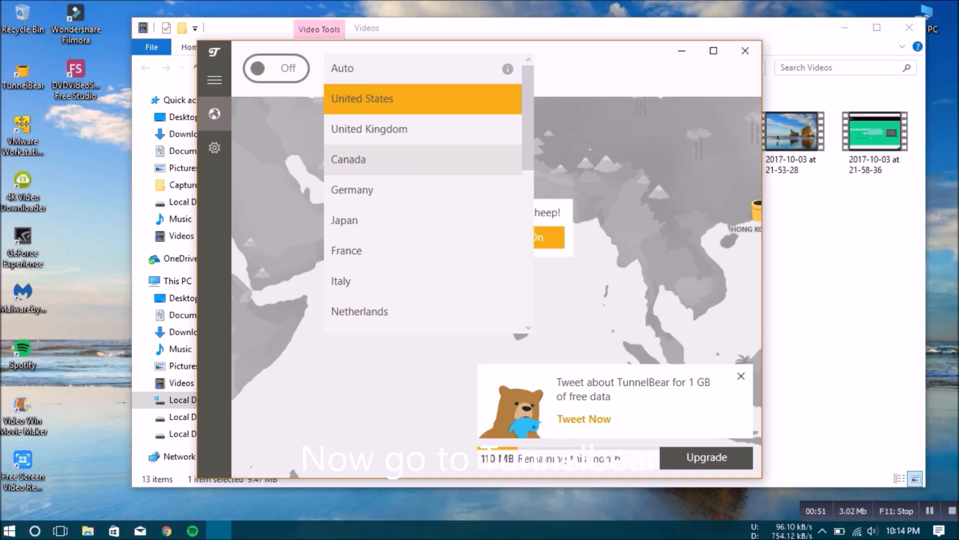
left_click(361, 99)
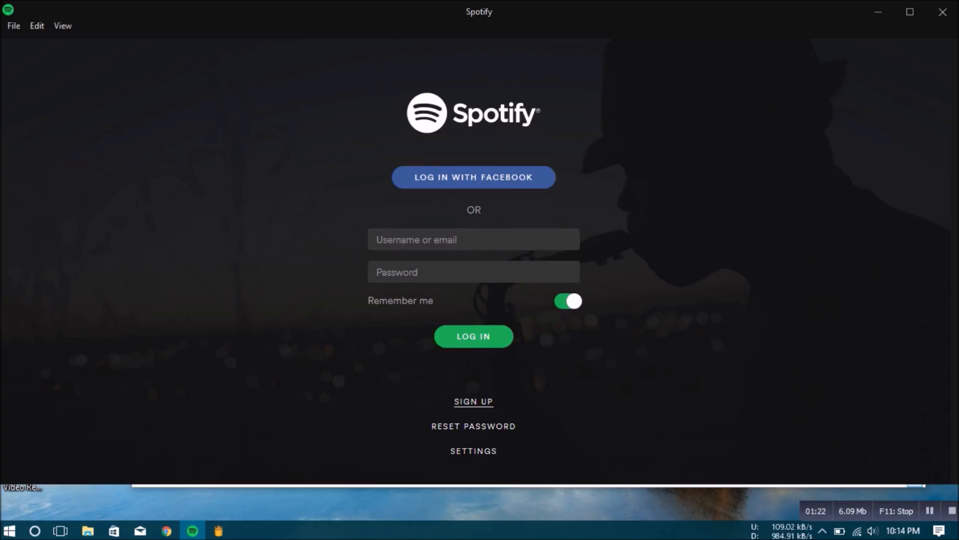
Open Spotify's SIGN UP web form in Chrome and look through it
left_click(472, 401)
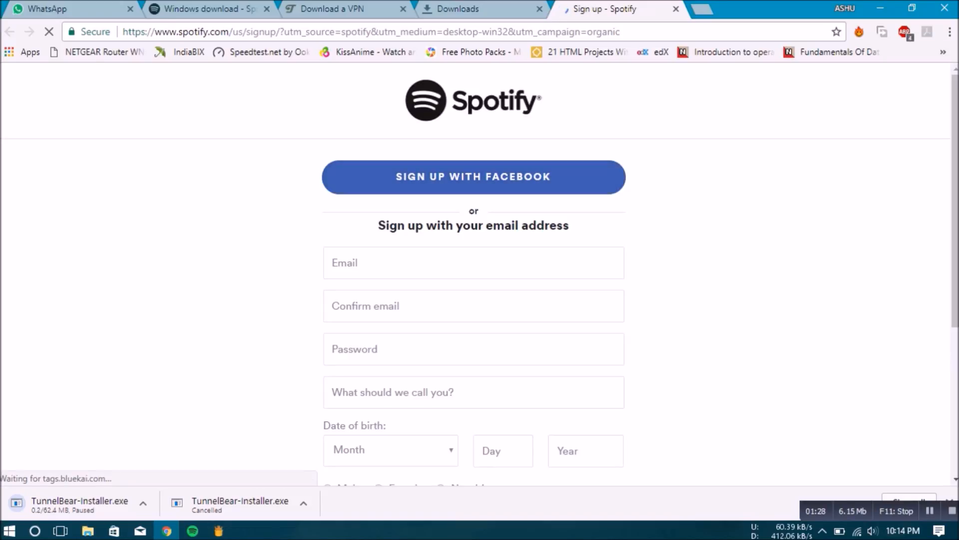
scroll("down", 3)
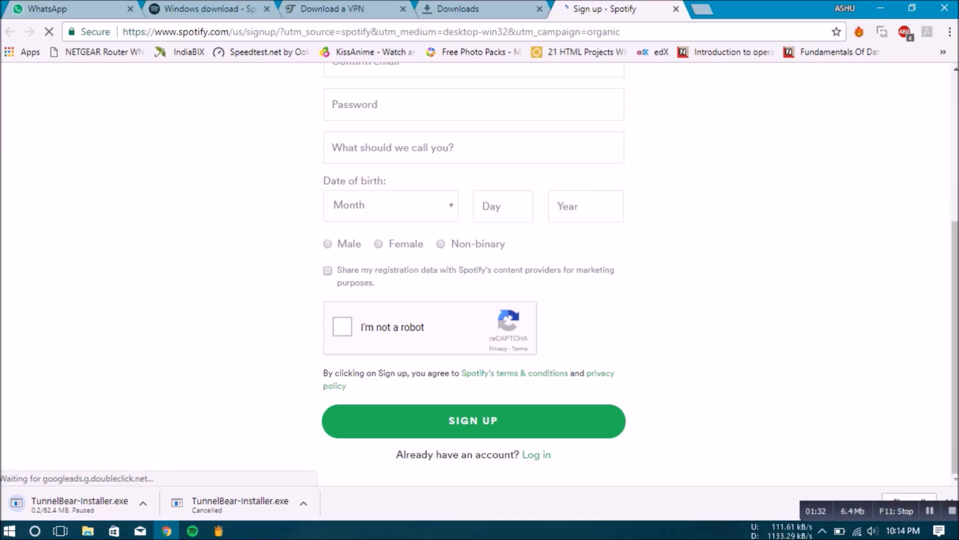
scroll("up", 3)
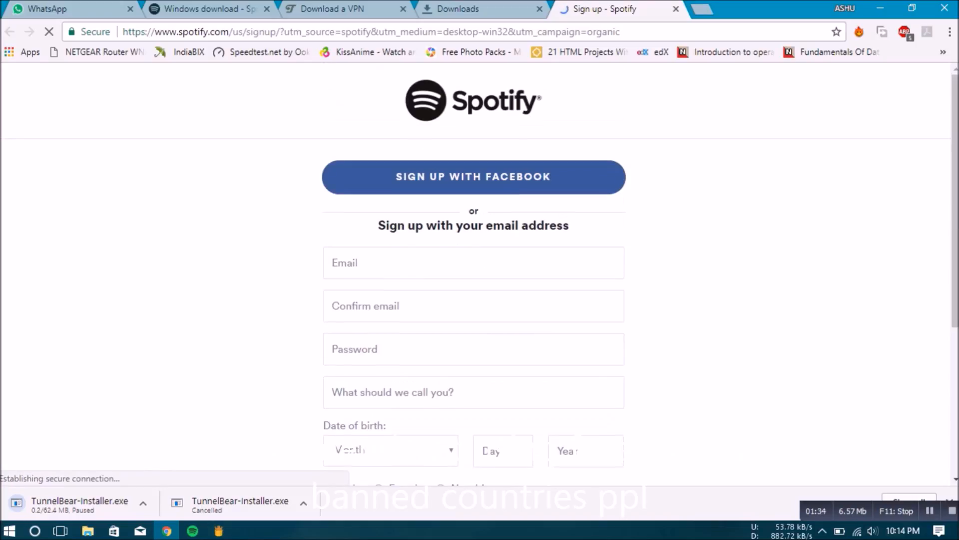
scroll("down", 3)
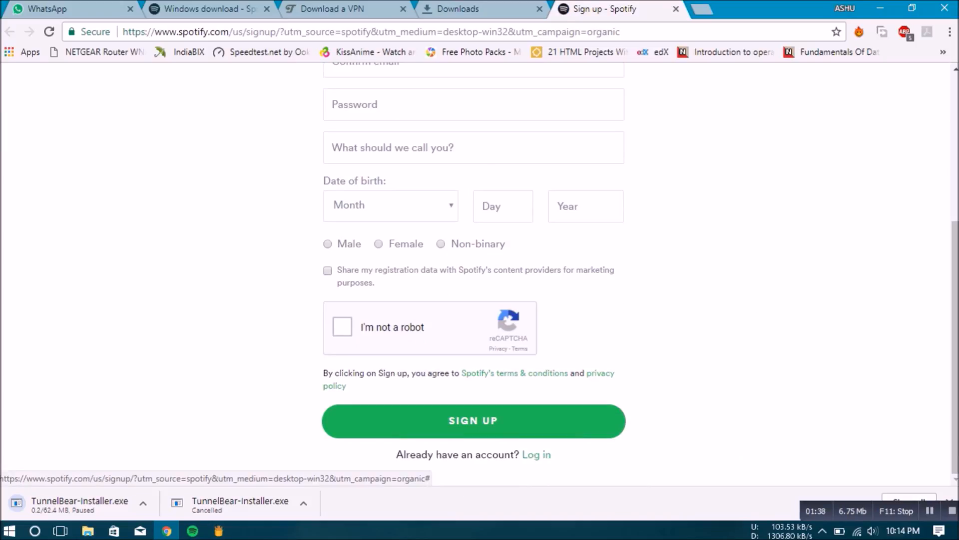
left_click(480, 9)
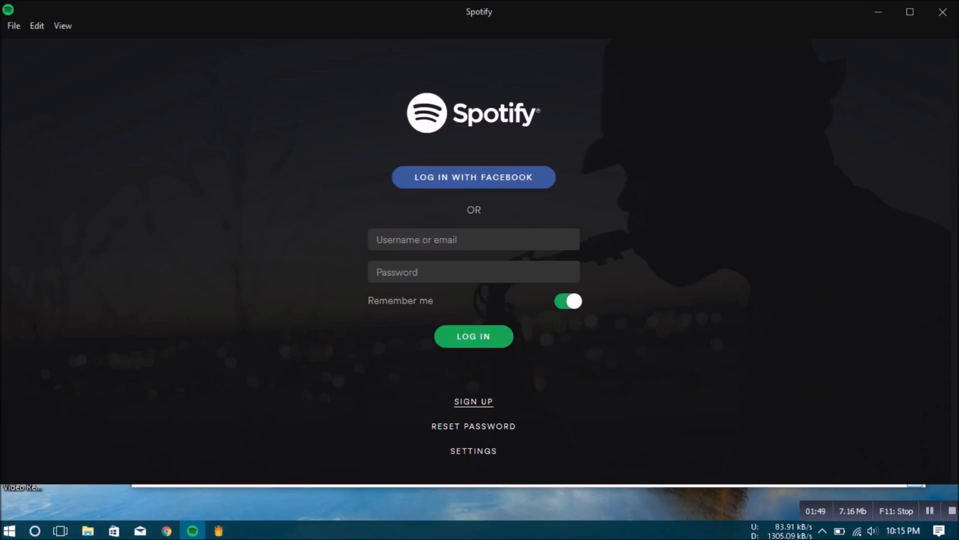
Enter the account credentials and log into the Spotify desktop app
type("ashu963")
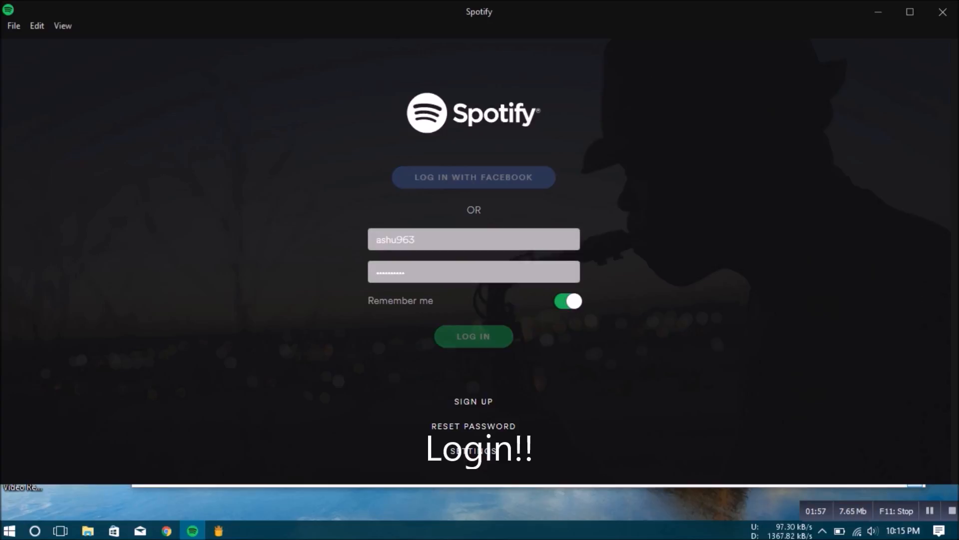
left_click(473, 336)
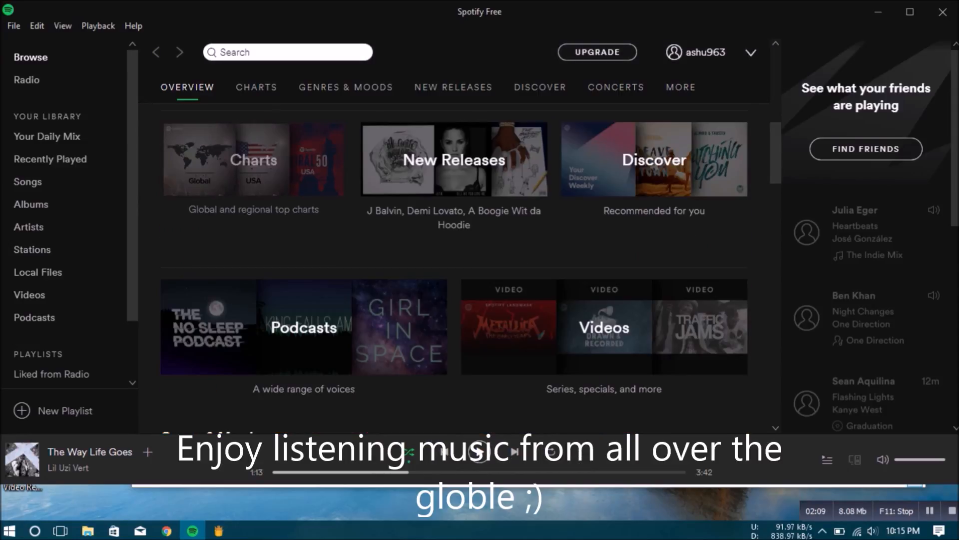
Switch back to TunnelBear and turn the United States tunnel off
left_click(255, 87)
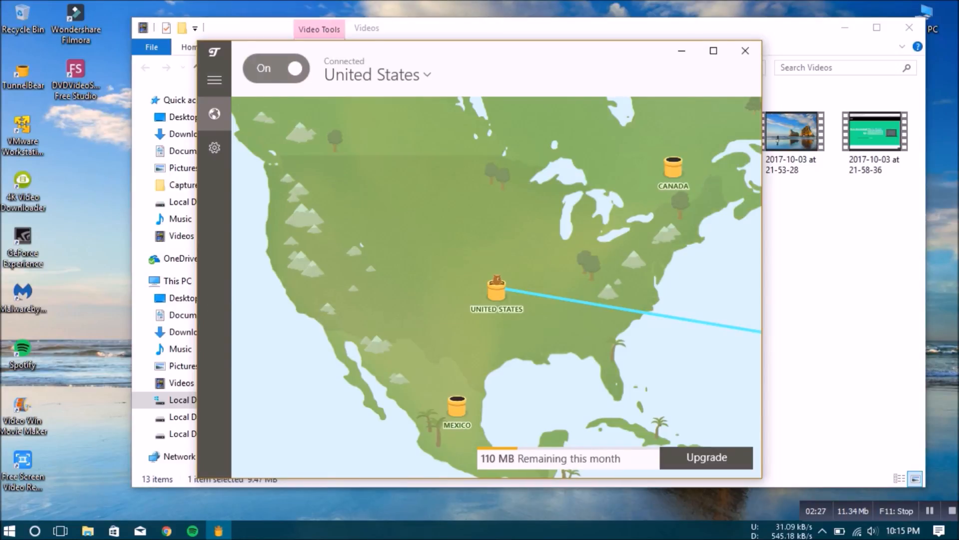
left_click(276, 68)
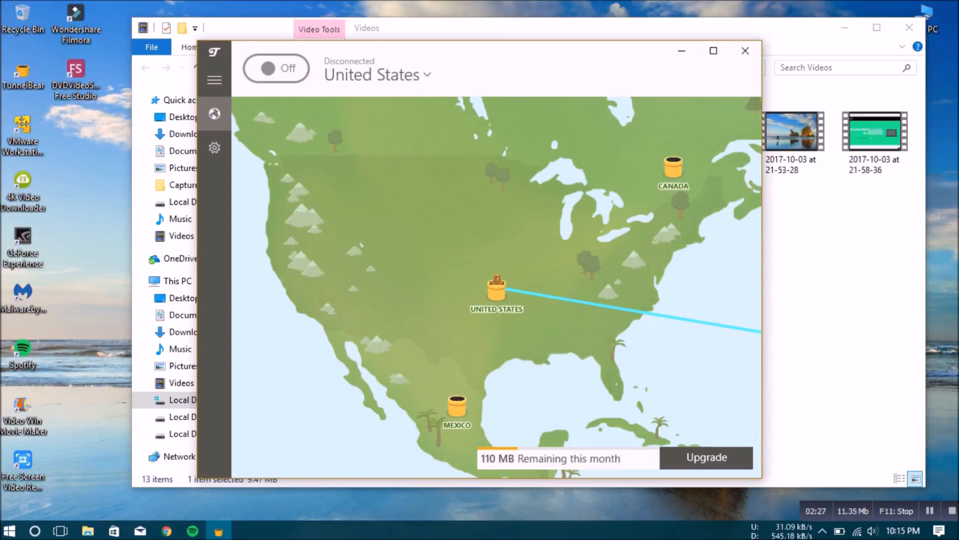